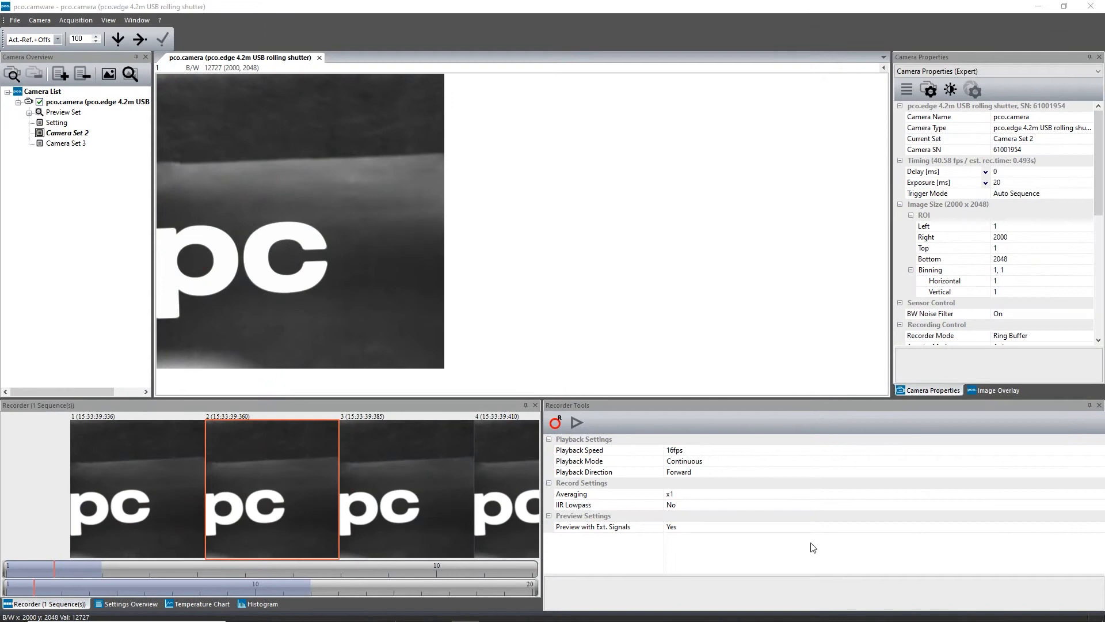
pyautogui.moveTo(468, 453)
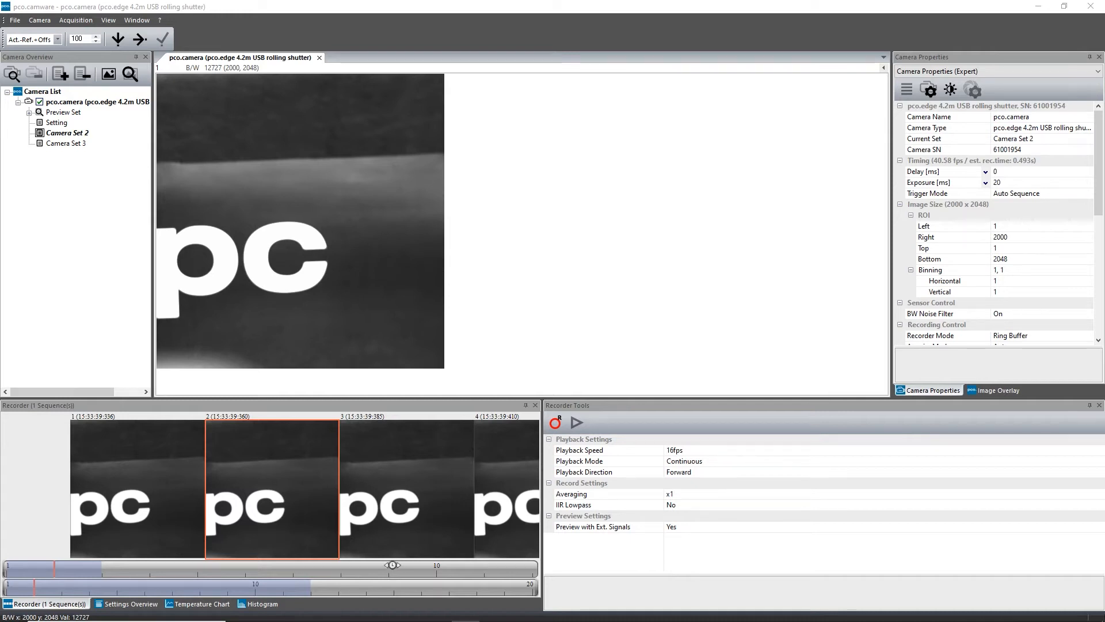
# View the Fluorophores_pco list from C:\ProgramData\pco in Excel
pyautogui.click(322, 610)
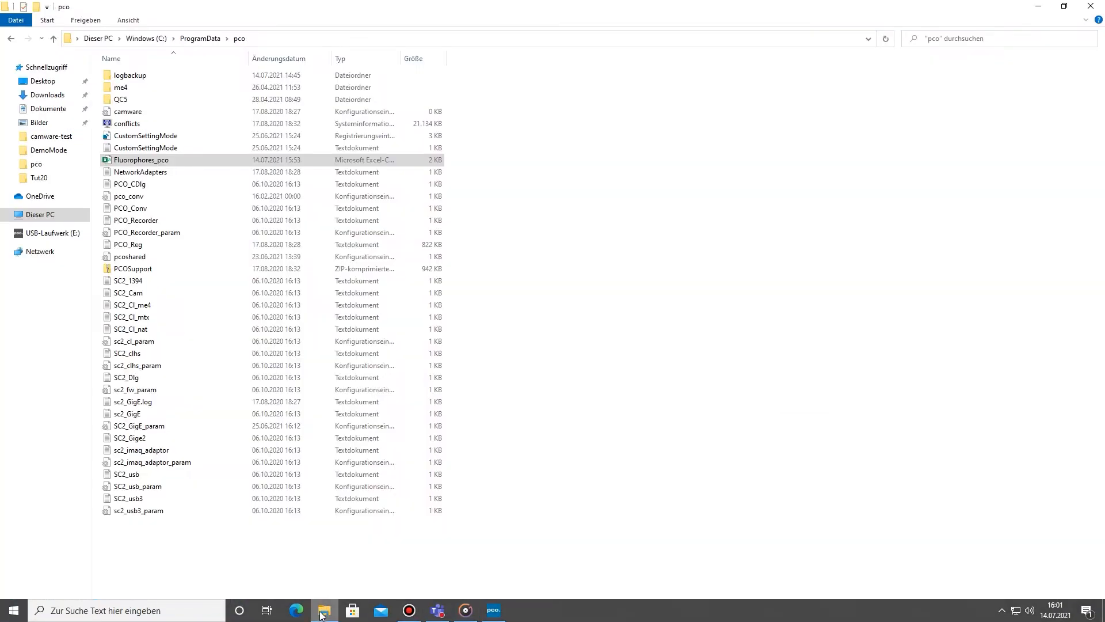
pyautogui.click(140, 160)
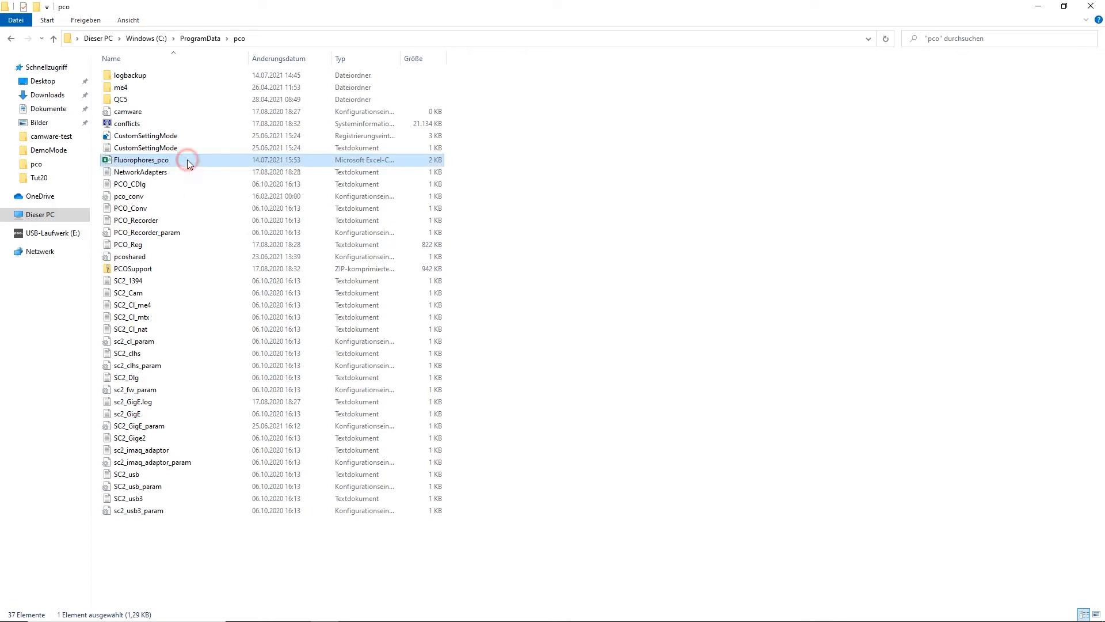
pyautogui.doubleClick(141, 160)
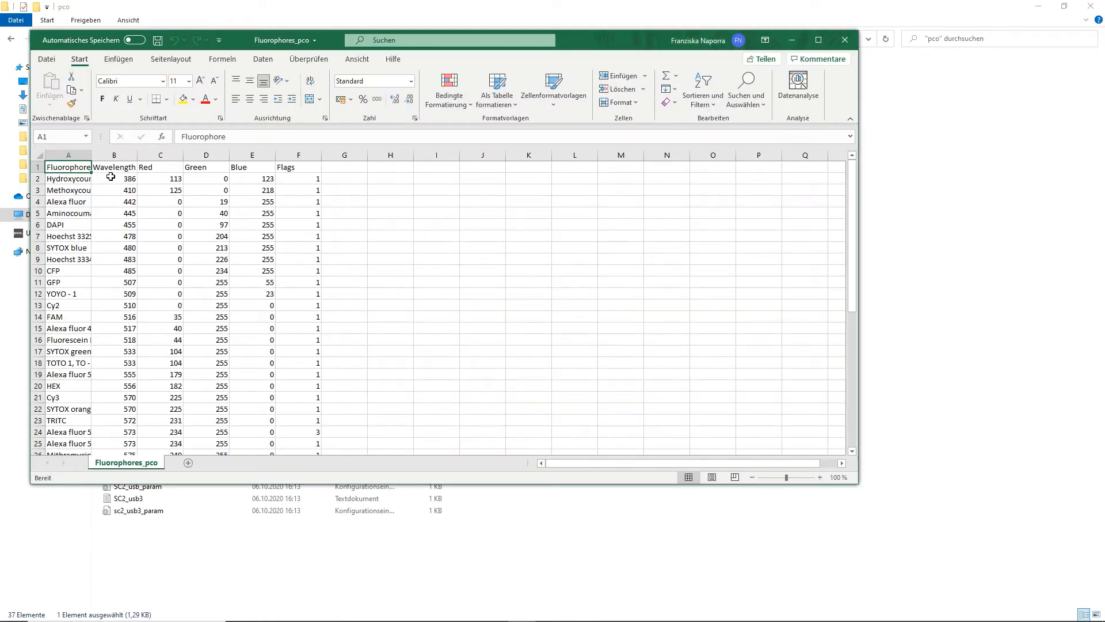
# Inspect a wavelength cell, then close Excel with 'Nicht speichern' leaving the list unchanged
pyautogui.doubleClick(114, 177)
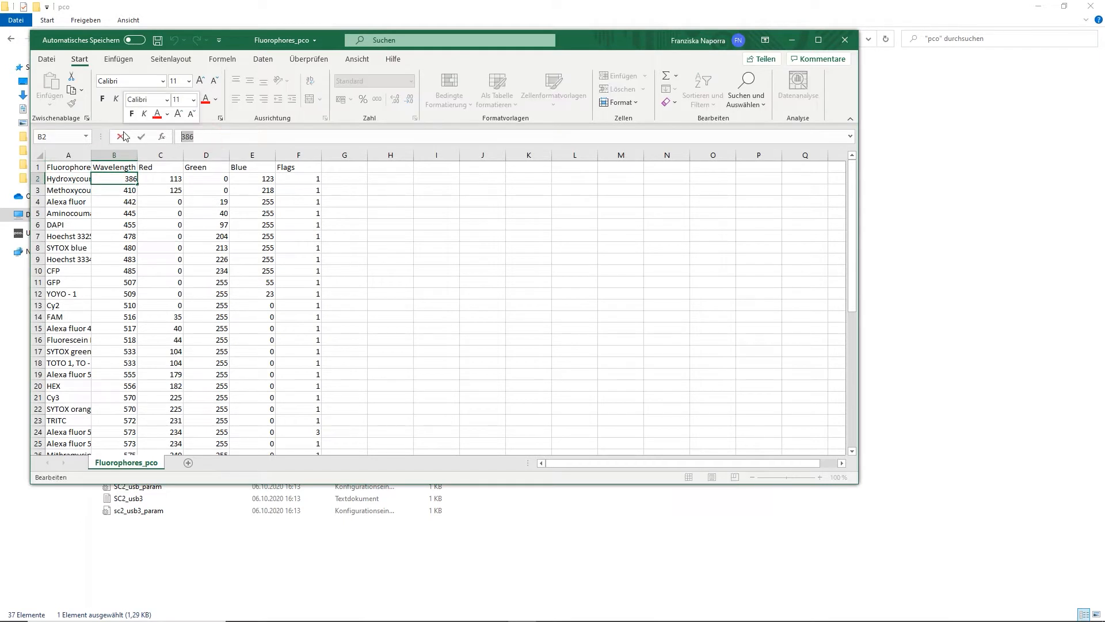
pyautogui.moveTo(844, 39)
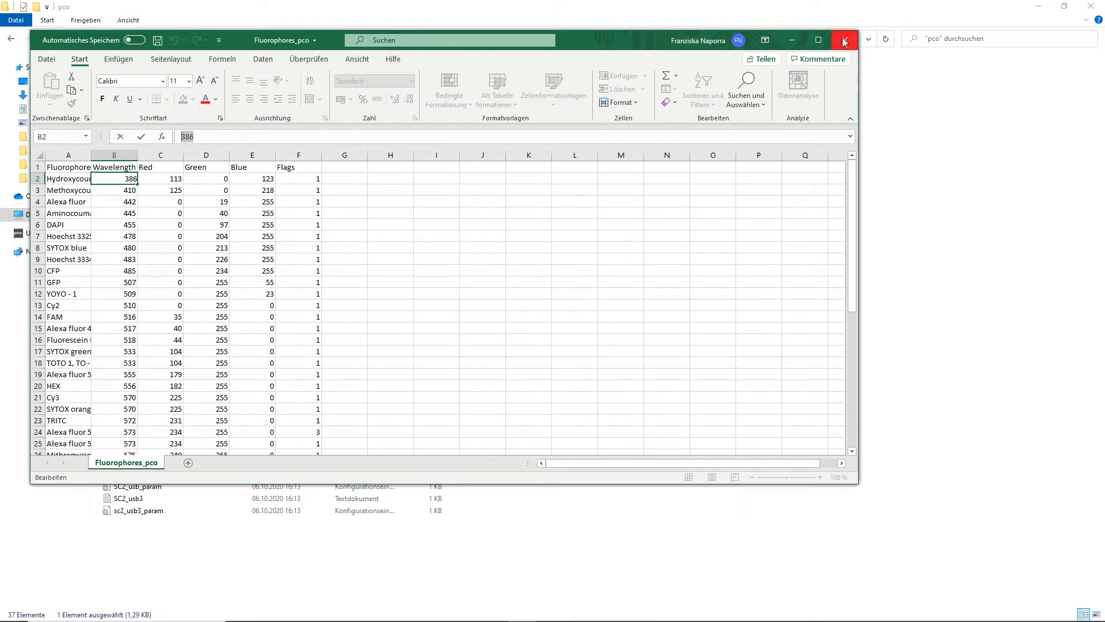
pyautogui.click(844, 40)
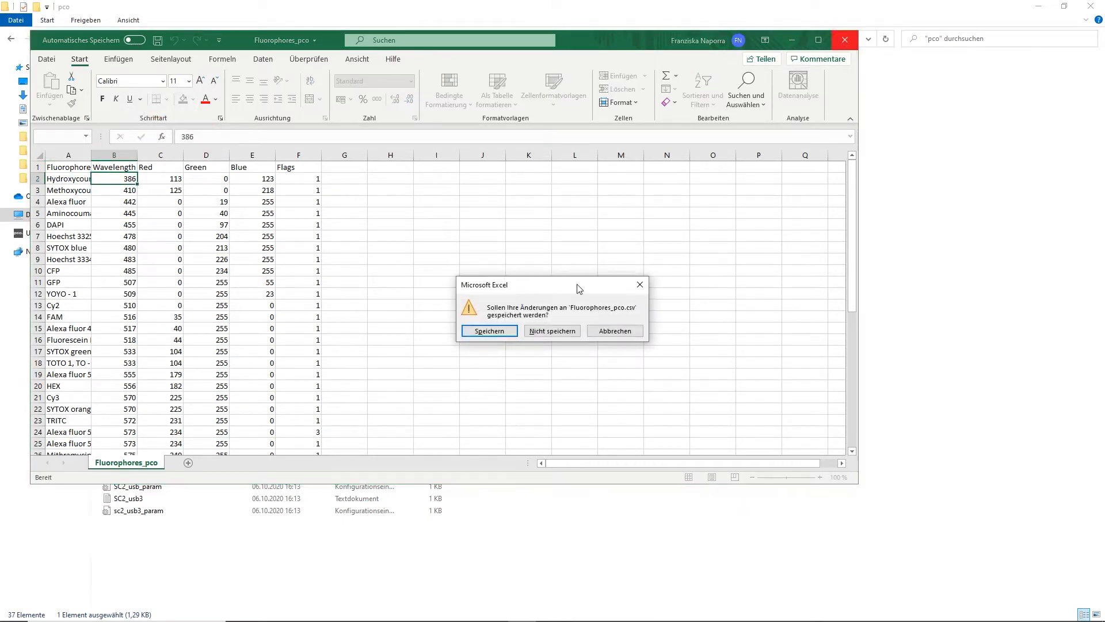
pyautogui.click(551, 331)
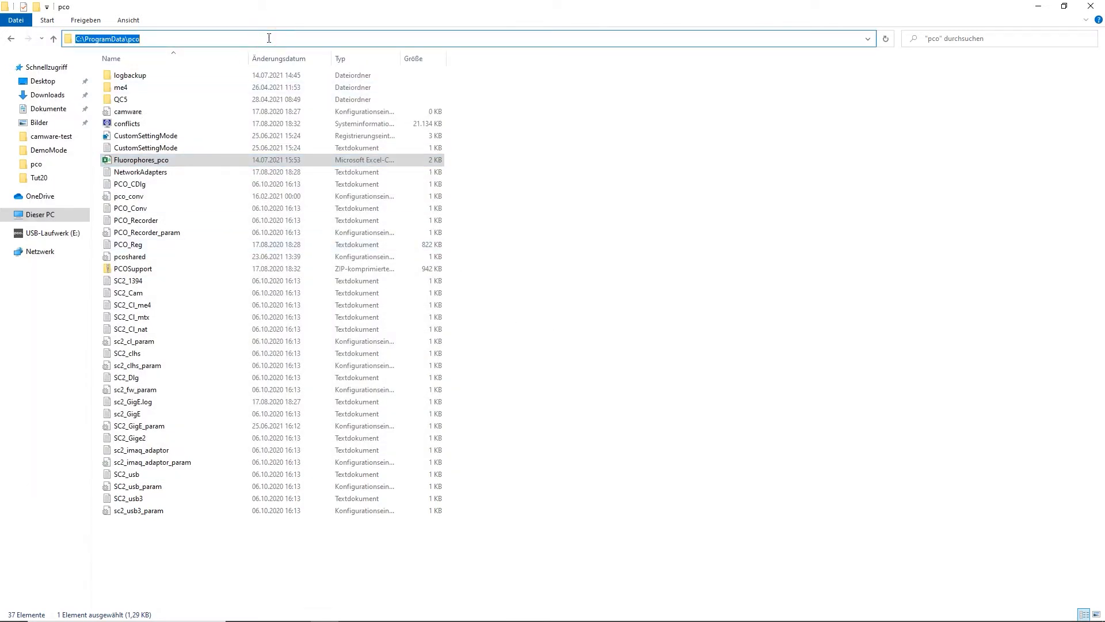
pyautogui.moveTo(1091, 8)
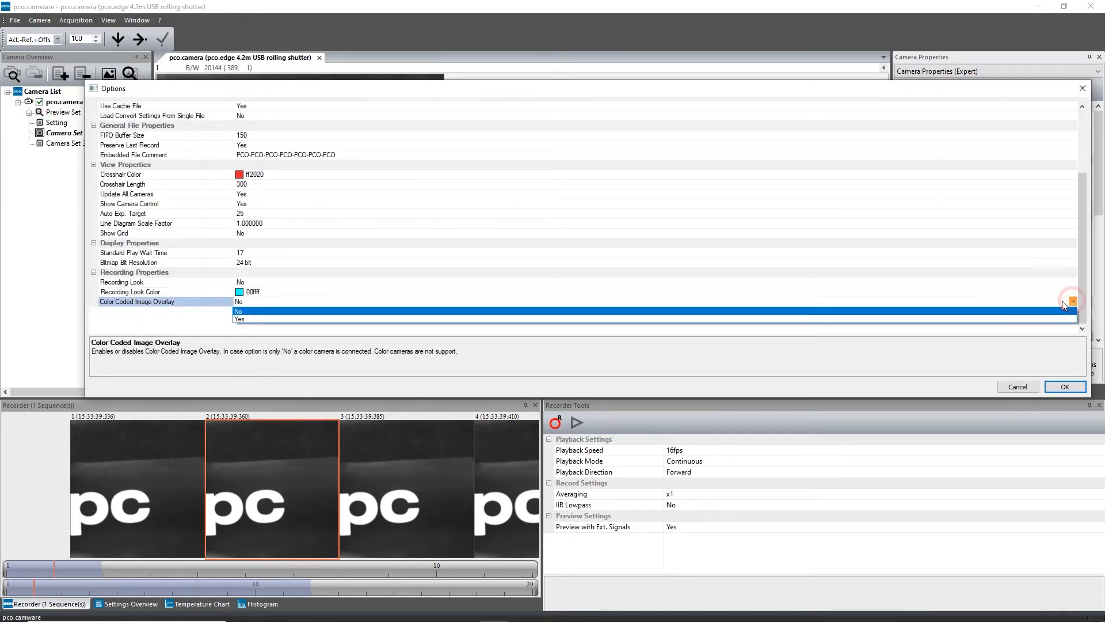
# Set Color Coded Image Overlay to Yes in Options and in the Recorder Tools
pyautogui.click(240, 319)
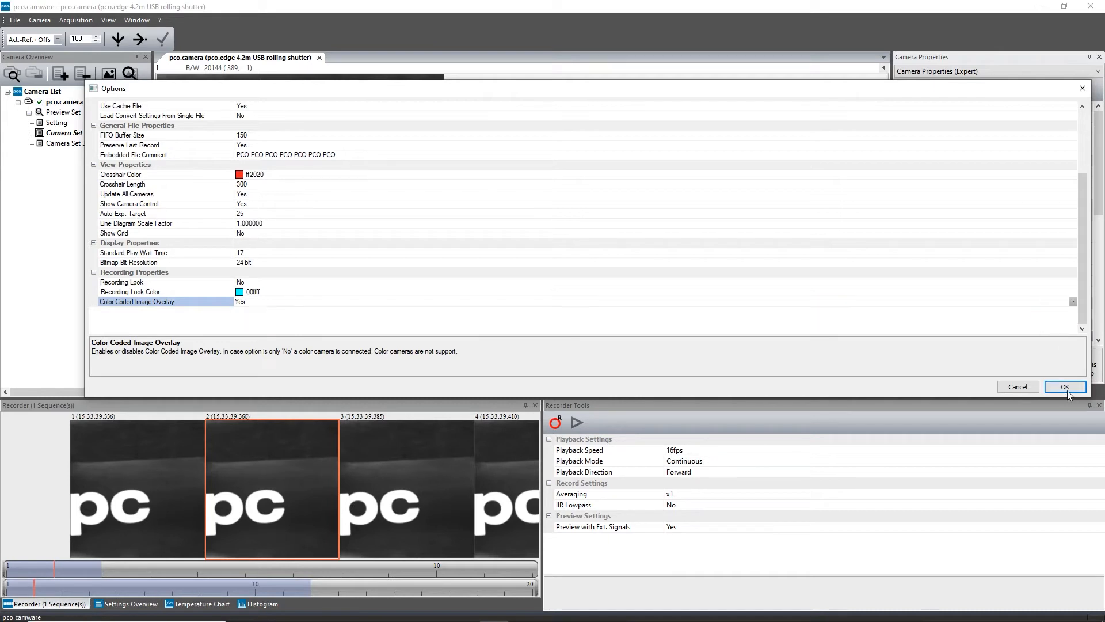
pyautogui.click(1065, 387)
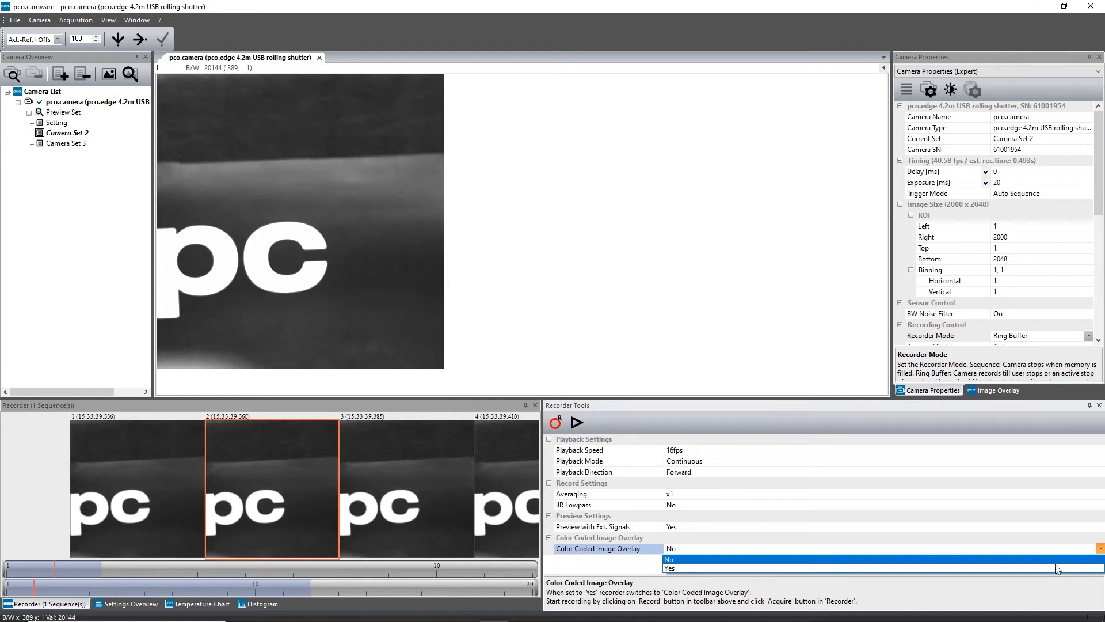
pyautogui.click(670, 568)
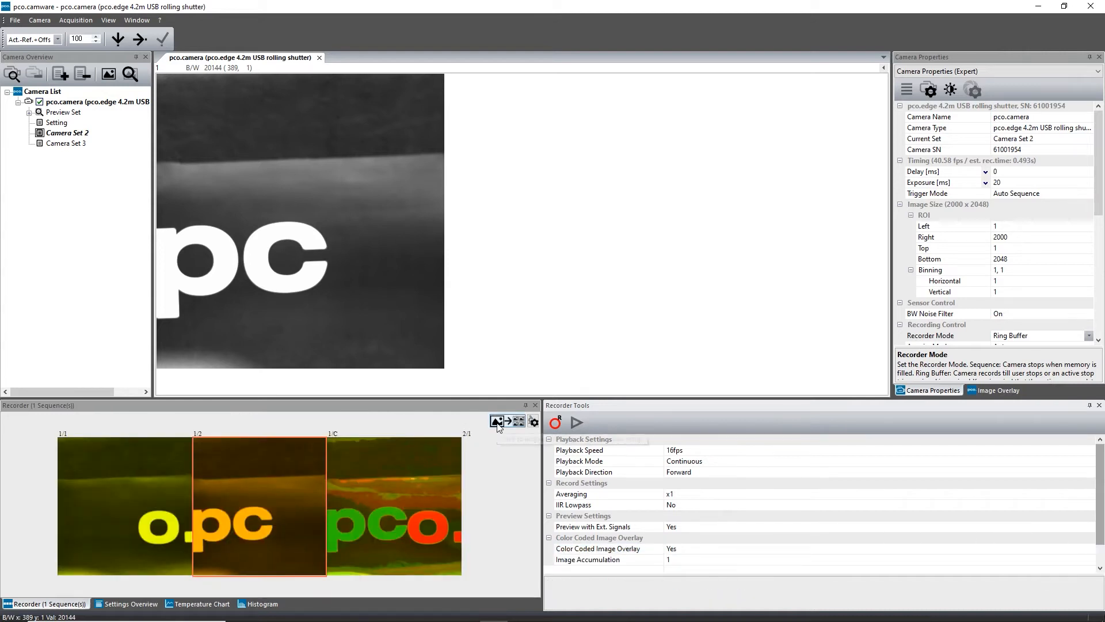
# In the overlay Setup use individual exposure time and two channels
pyautogui.click(533, 421)
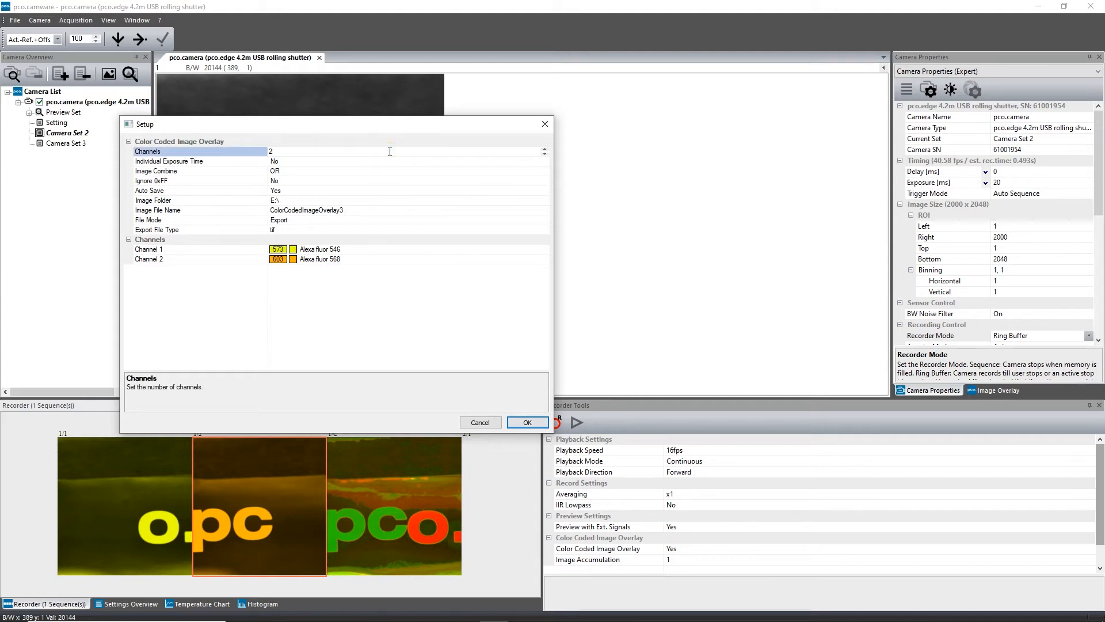
pyautogui.click(201, 161)
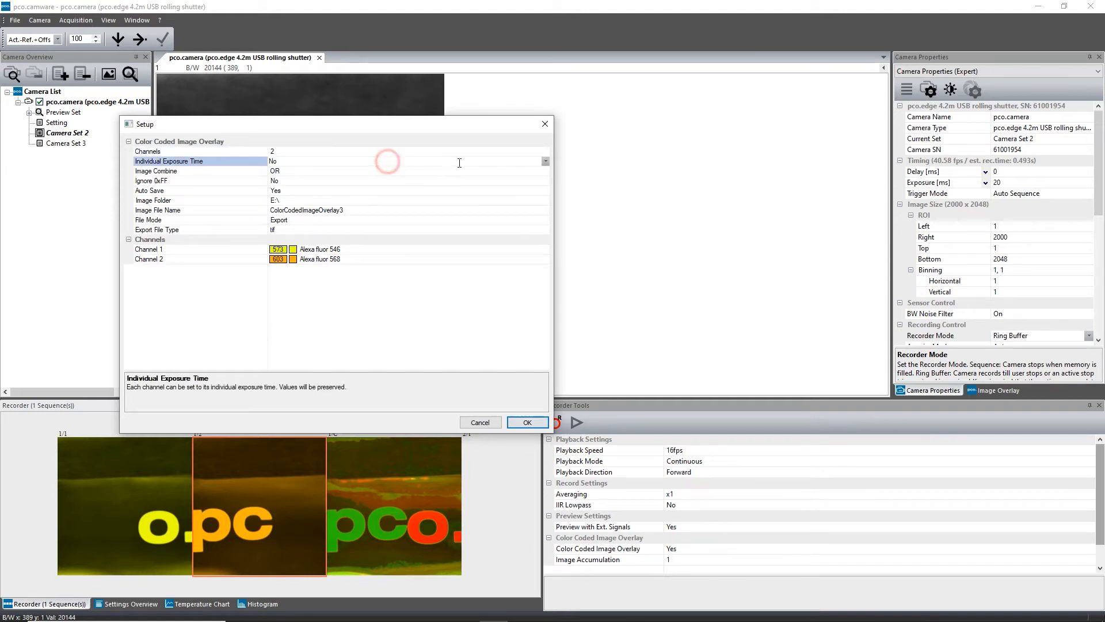
pyautogui.click(545, 161)
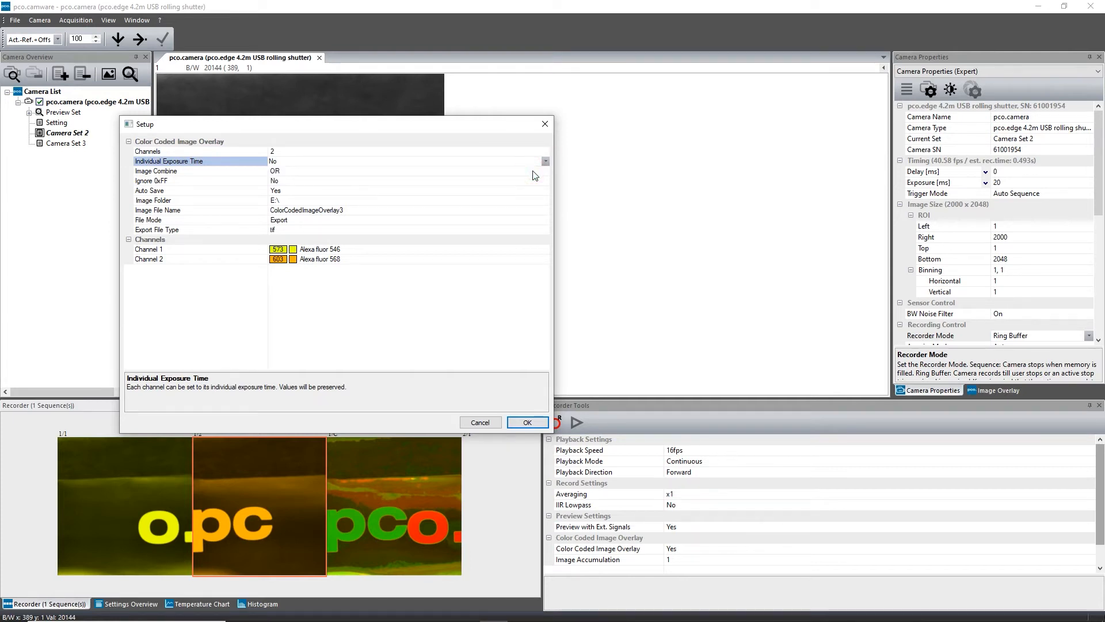
pyautogui.click(543, 190)
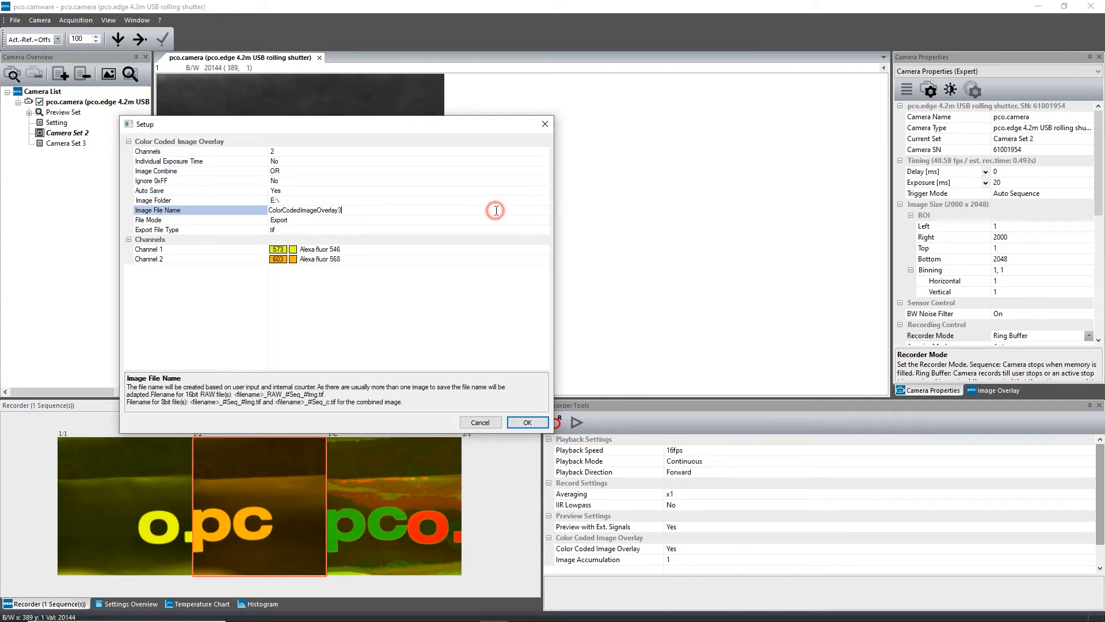
# Keep export to tif as file mode and assign Alexa fluor 546 / 568 to channels 1 and 2
pyautogui.tripleClick(304, 209)
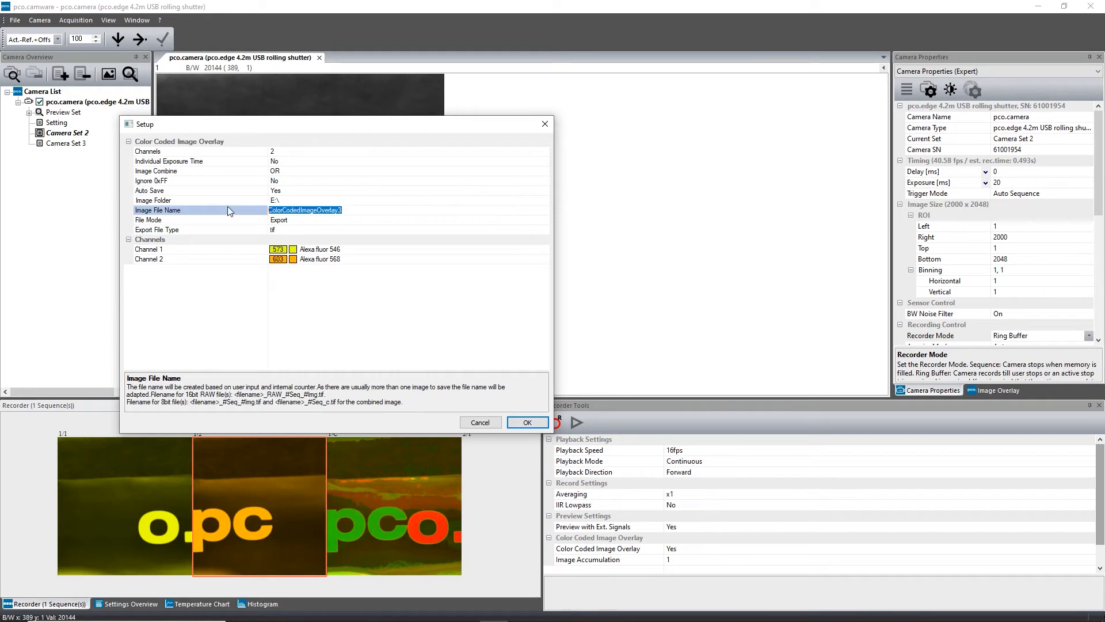
pyautogui.click(542, 219)
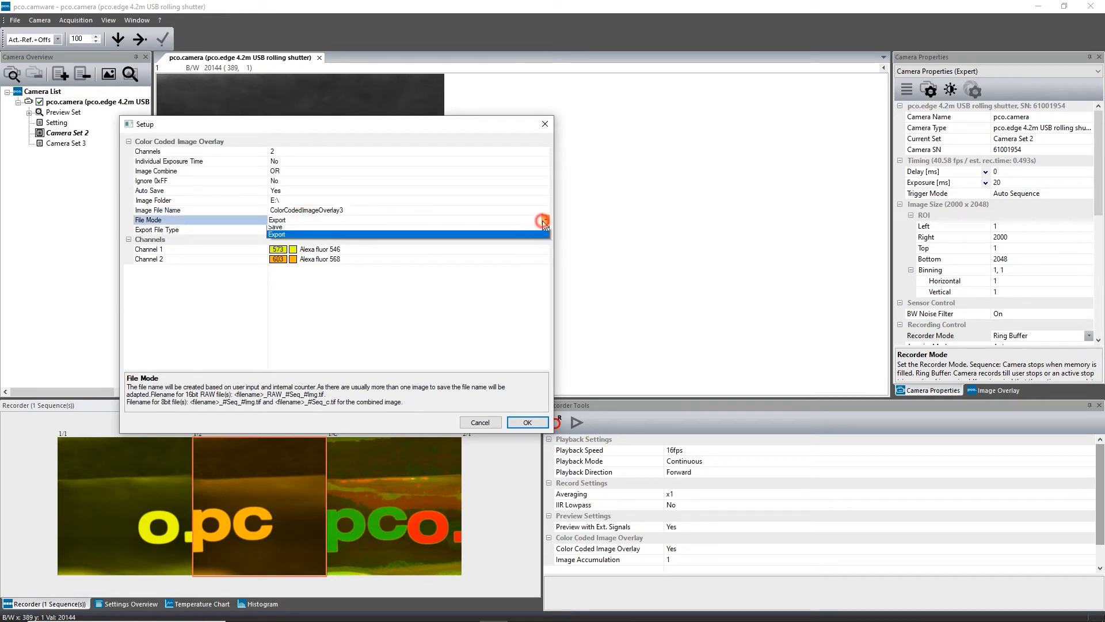
pyautogui.click(276, 233)
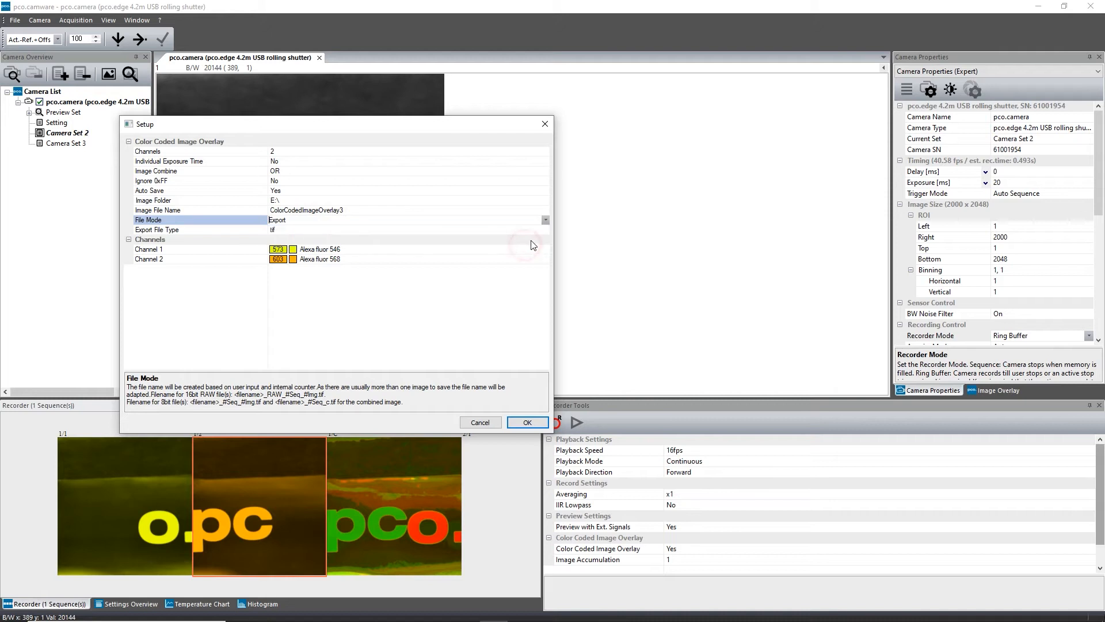
pyautogui.click(544, 230)
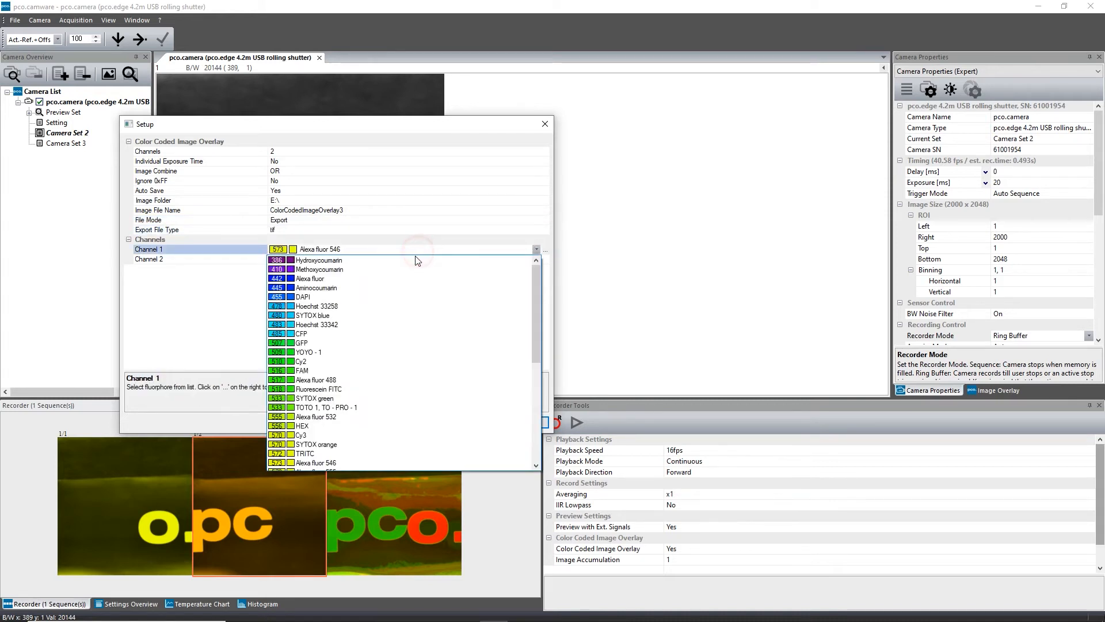
pyautogui.click(309, 316)
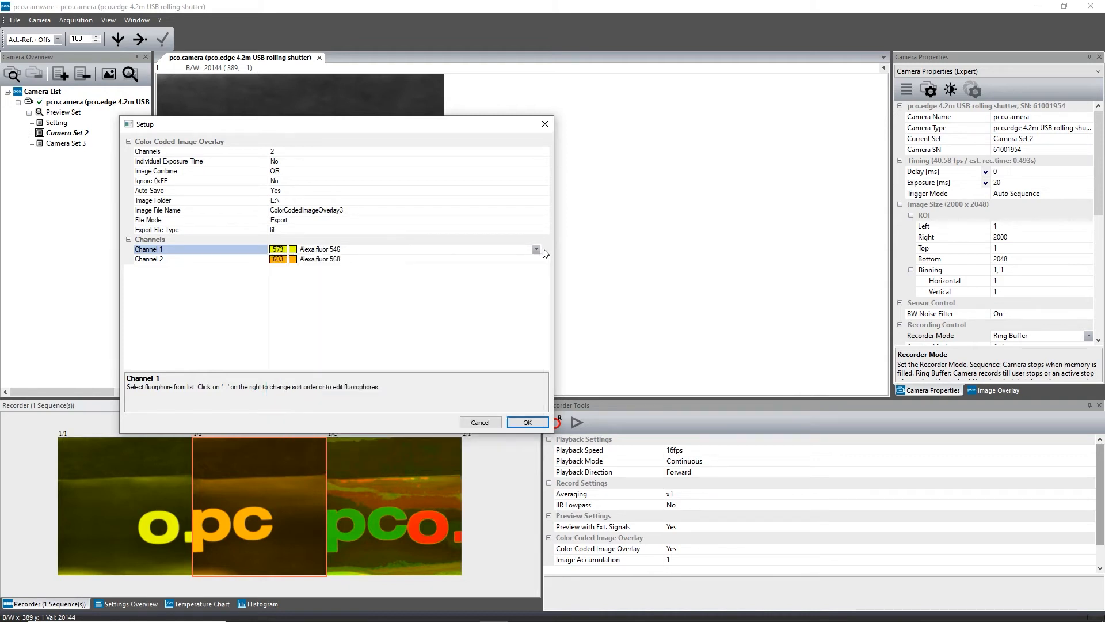
# Review the editable fluorophore list and the colour chooser for Hydroxycoumarin
pyautogui.click(536, 249)
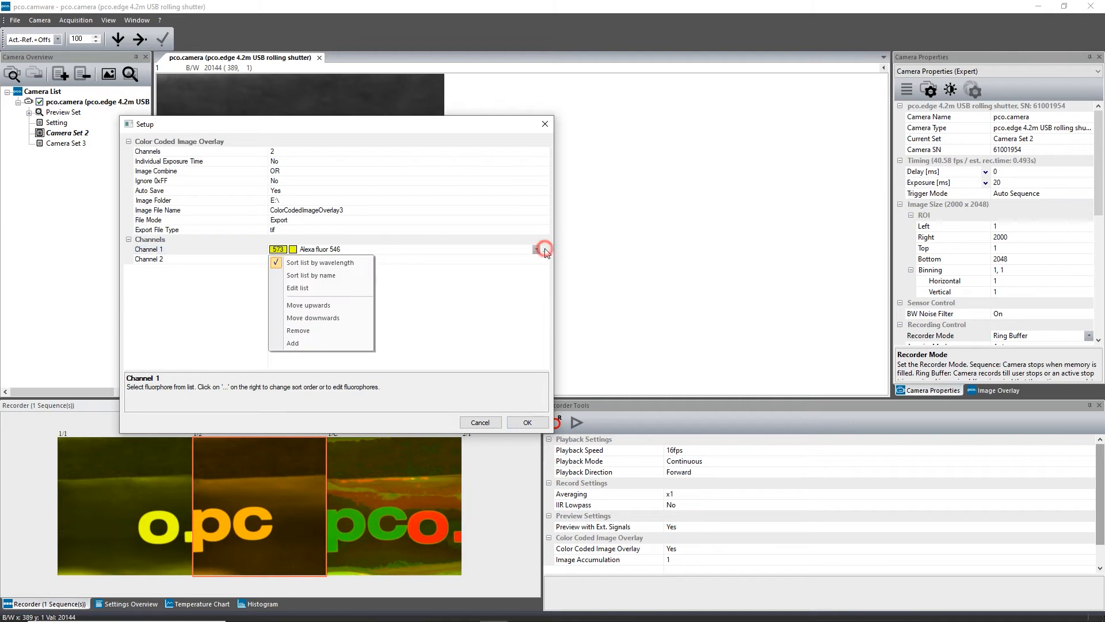
pyautogui.click(297, 288)
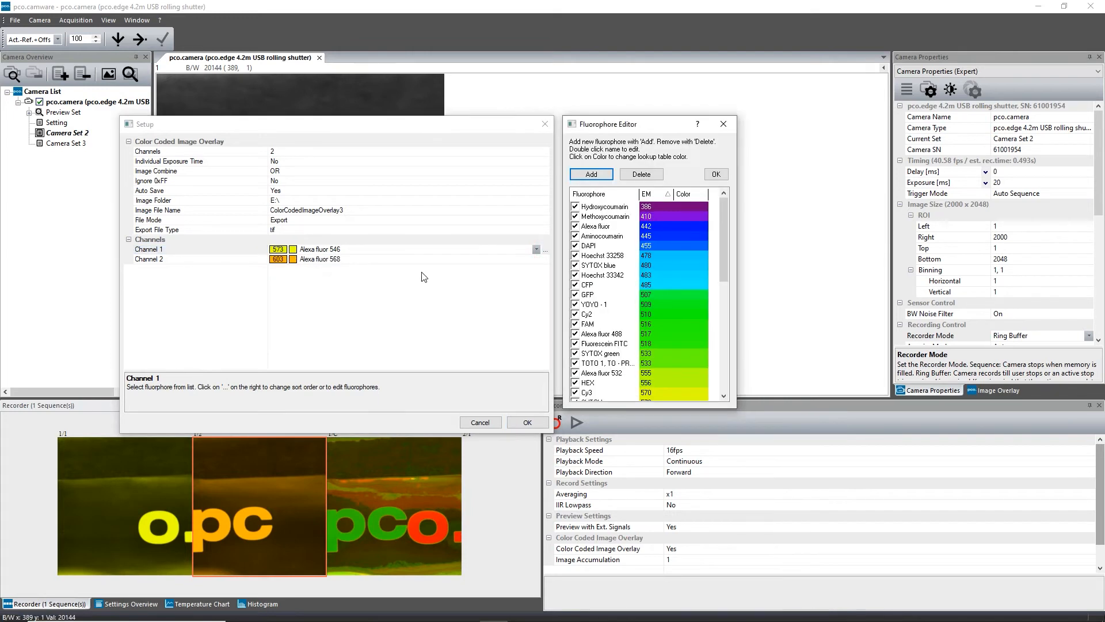
pyautogui.moveTo(693, 211)
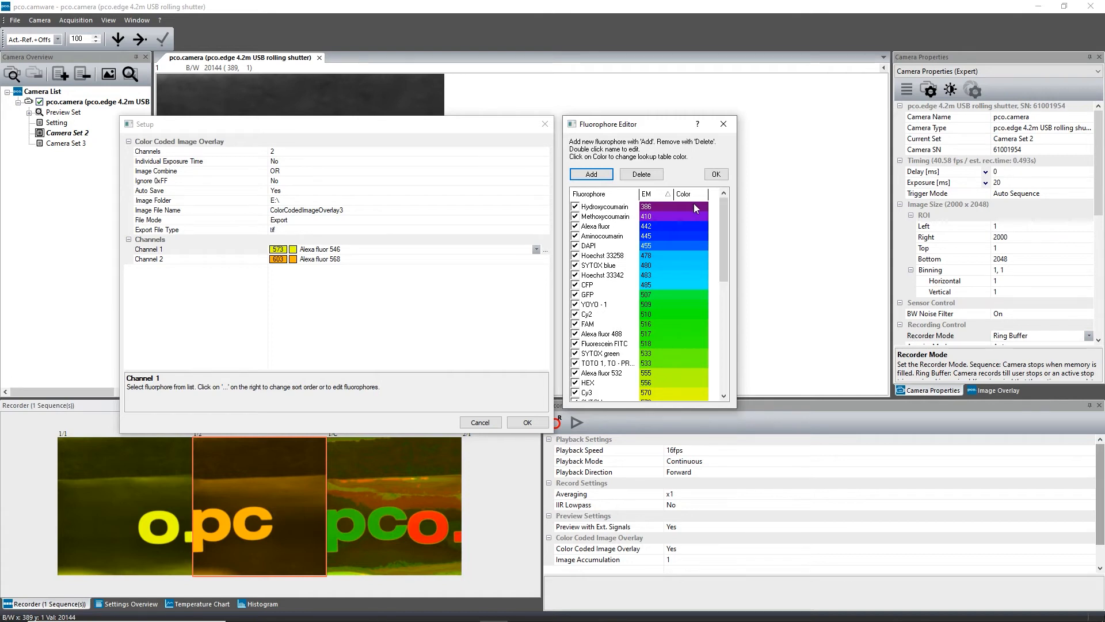
pyautogui.click(671, 206)
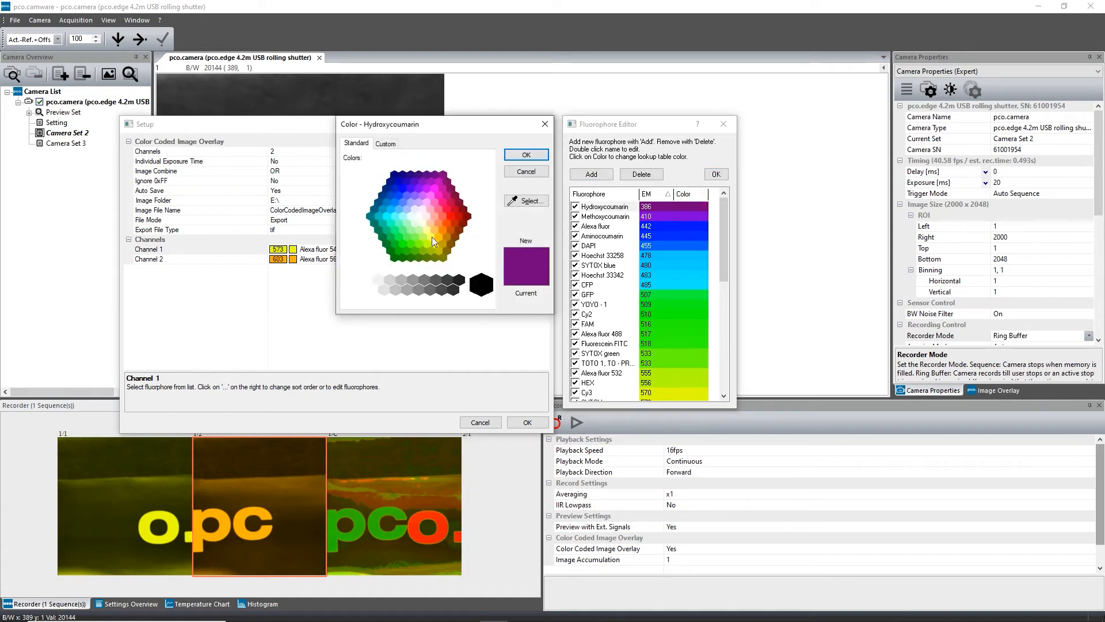
pyautogui.click(525, 154)
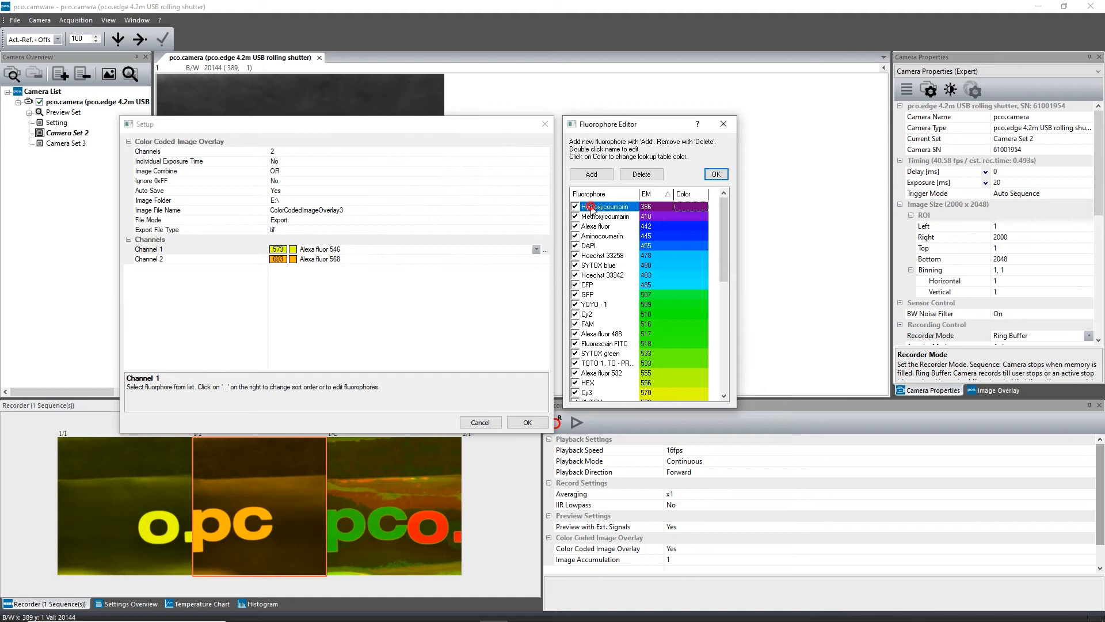
# Close the Fluorophore Editor and confirm the overlay Setup with OK
pyautogui.click(602, 206)
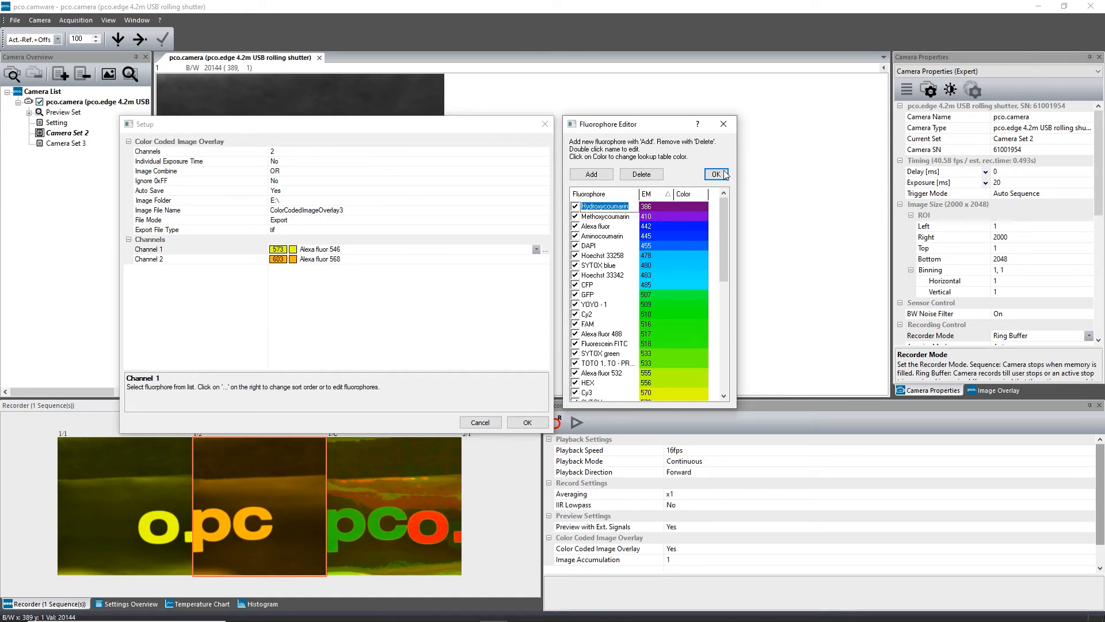
pyautogui.click(716, 173)
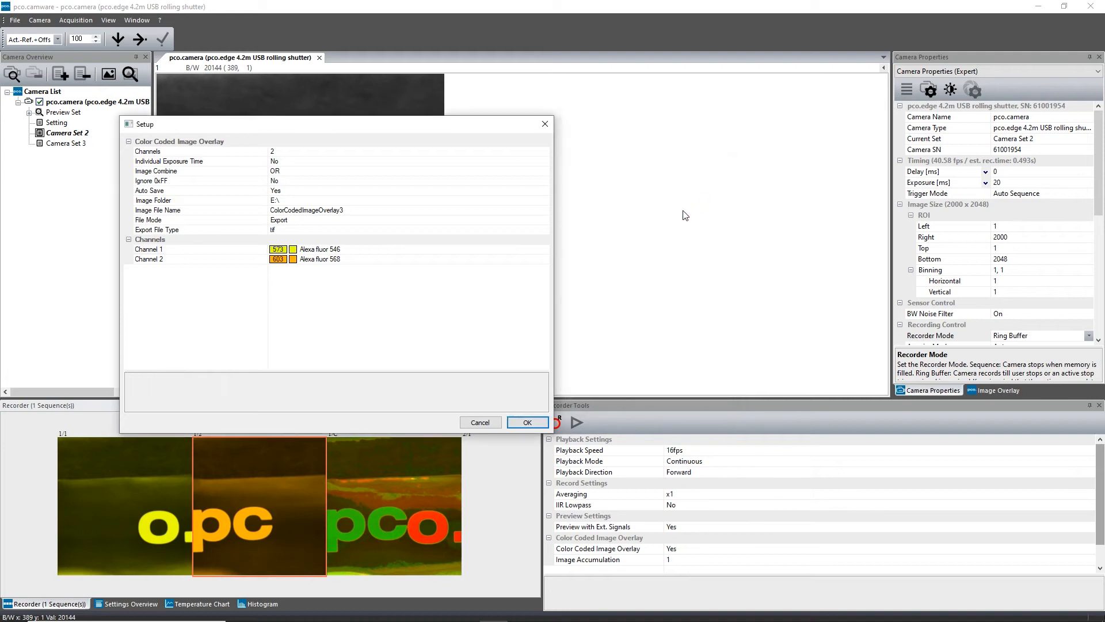
pyautogui.click(526, 422)
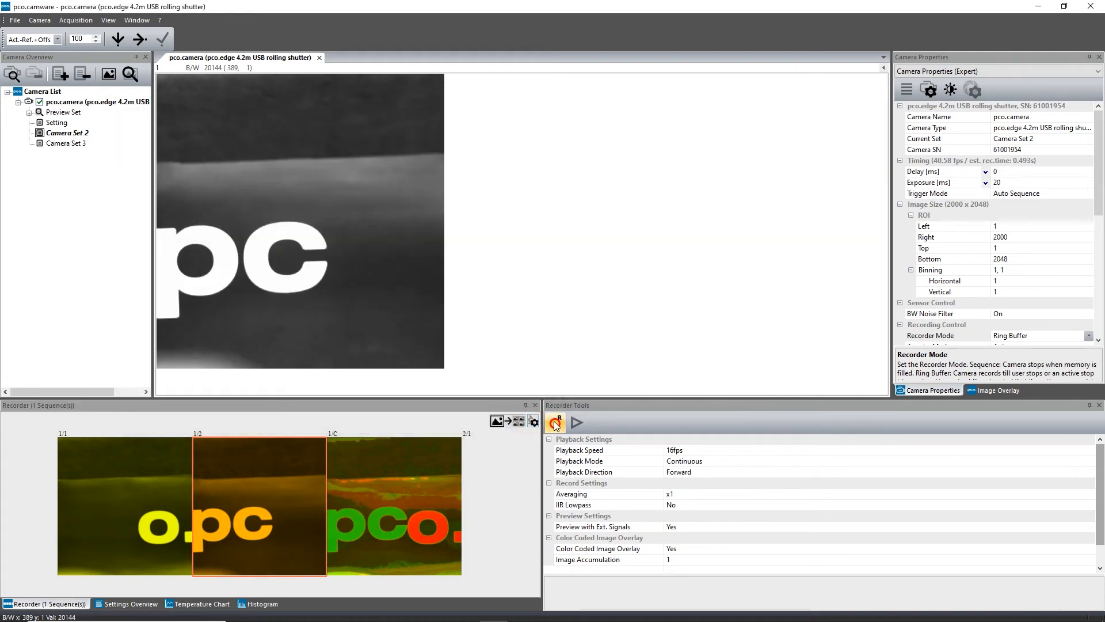
# Start overlay acquisition under the file name ColorCodedImageOverlay3 and acquire channel 1
pyautogui.click(555, 422)
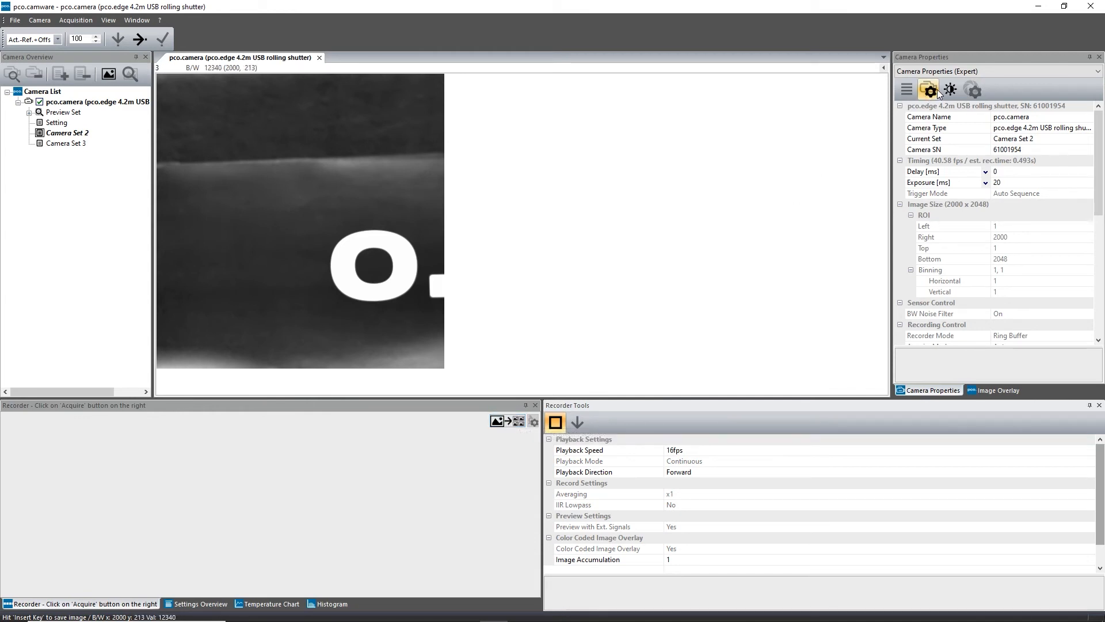
pyautogui.click(950, 90)
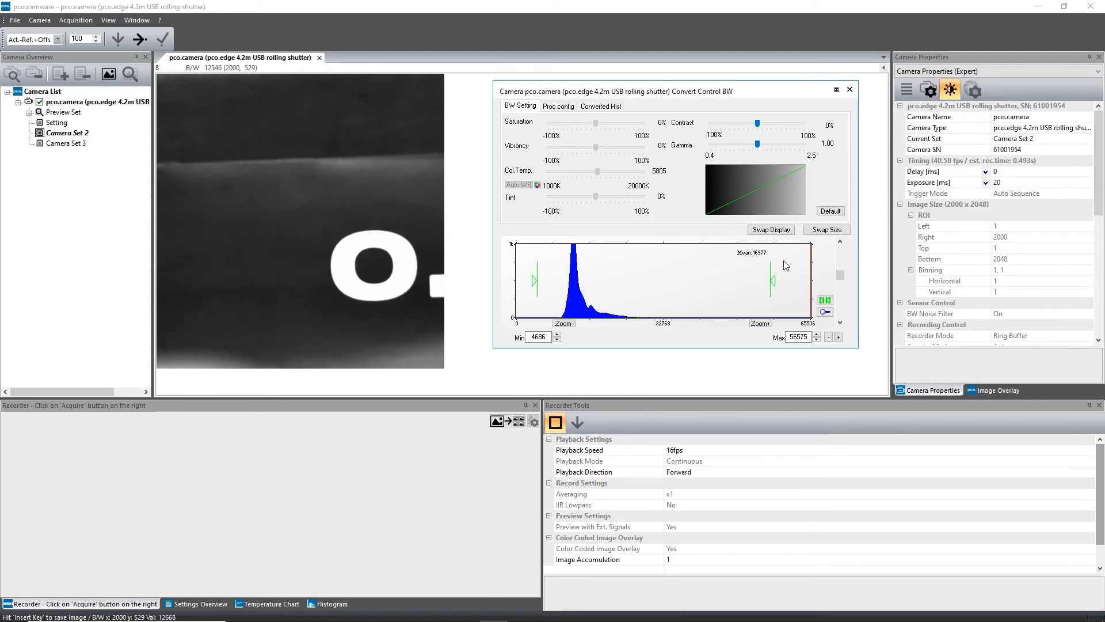
pyautogui.click(849, 90)
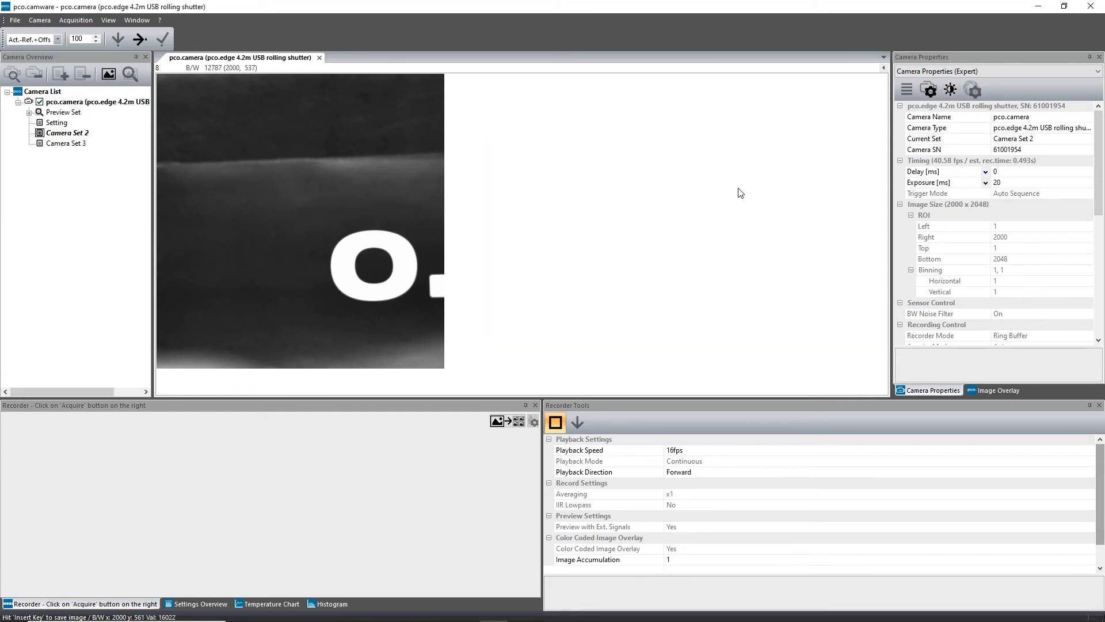
pyautogui.click(498, 422)
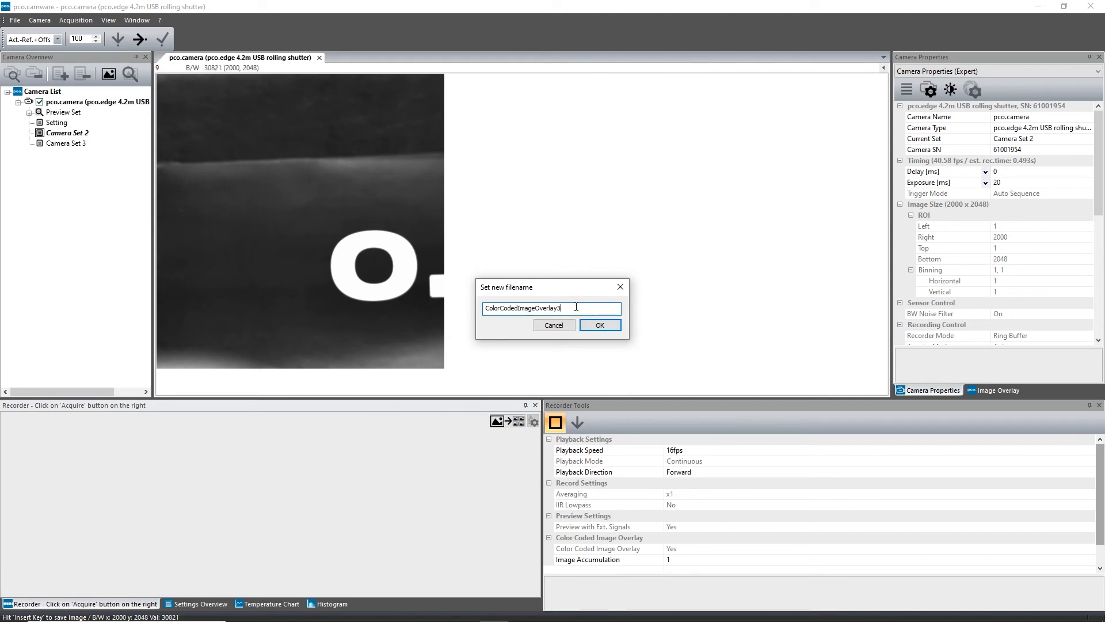
pyautogui.click(598, 325)
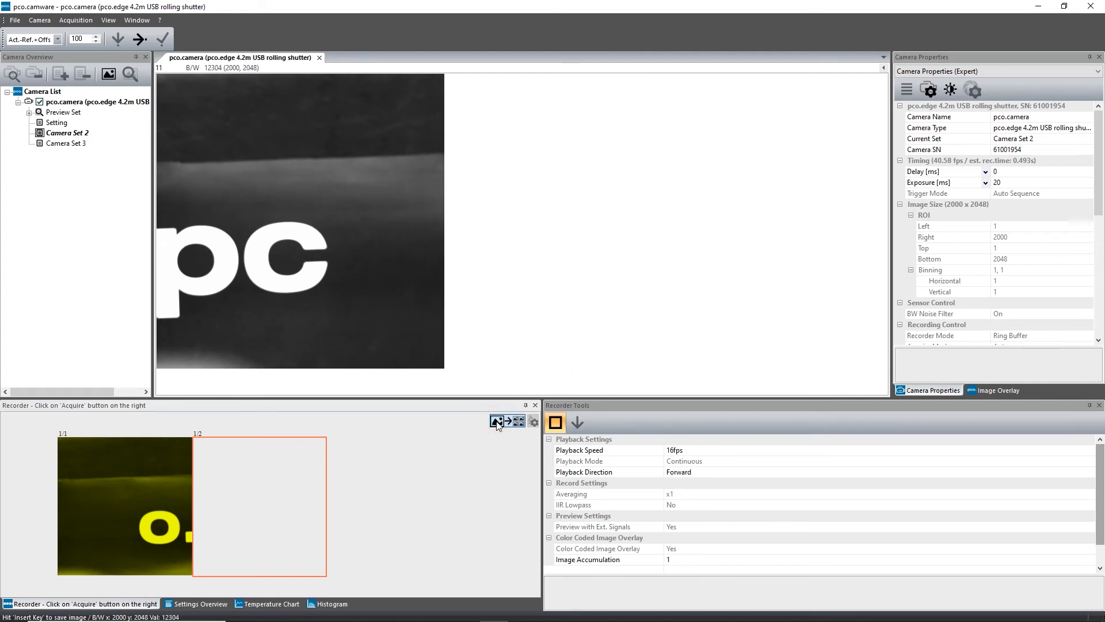
# Acquire the second channel and stop to show the recorded combined sequence
pyautogui.click(497, 421)
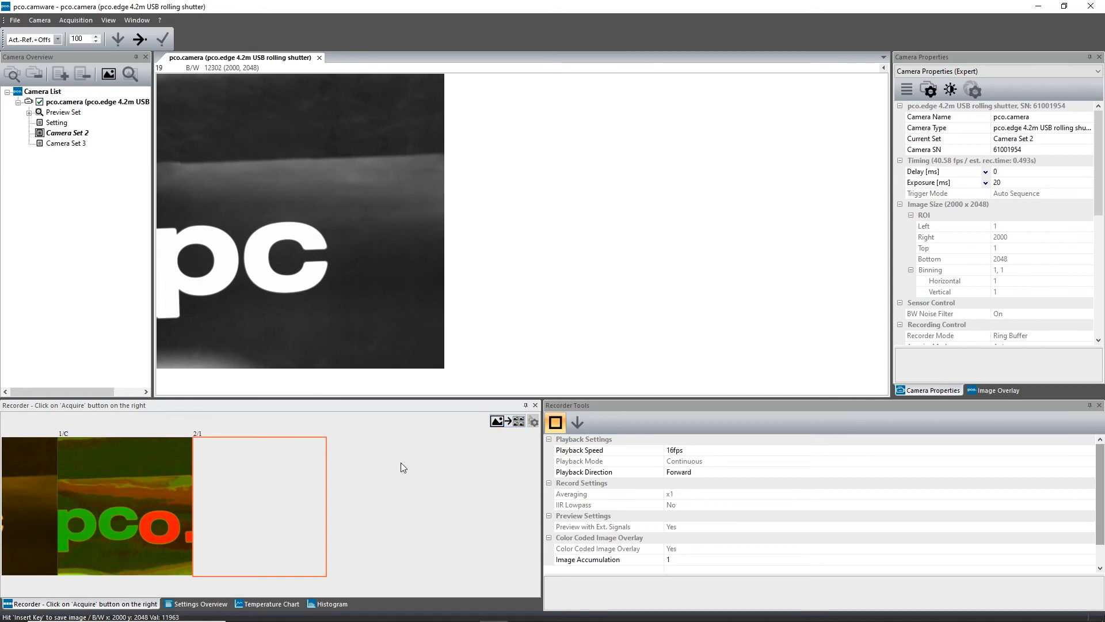
pyautogui.click(554, 422)
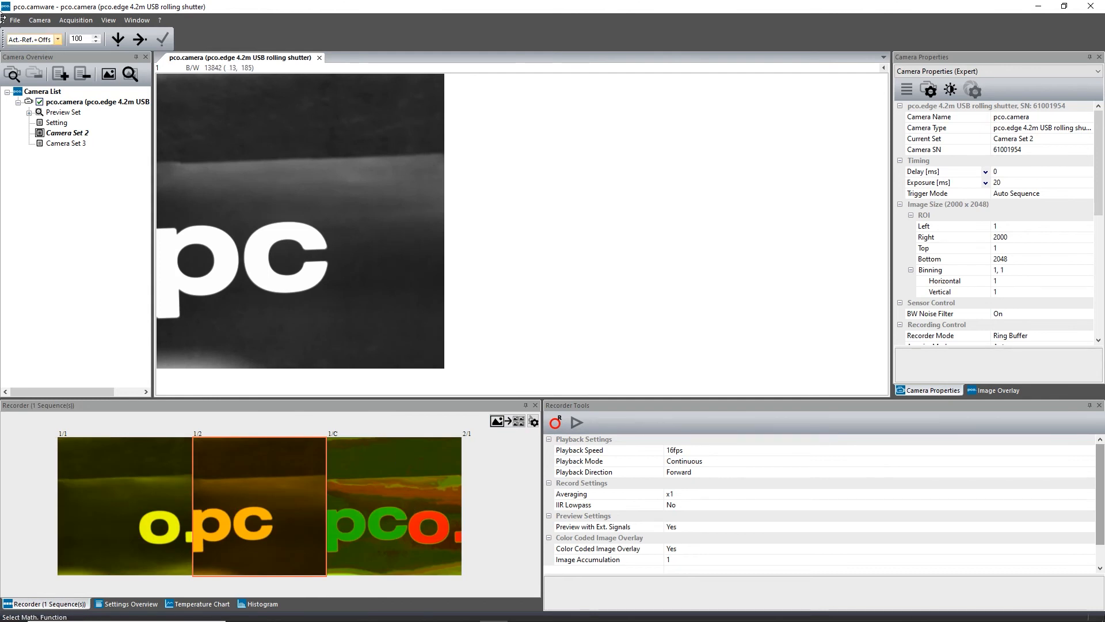
# Show the File menu's Export Recorder Sequence command for the recorded overlay
pyautogui.click(13, 19)
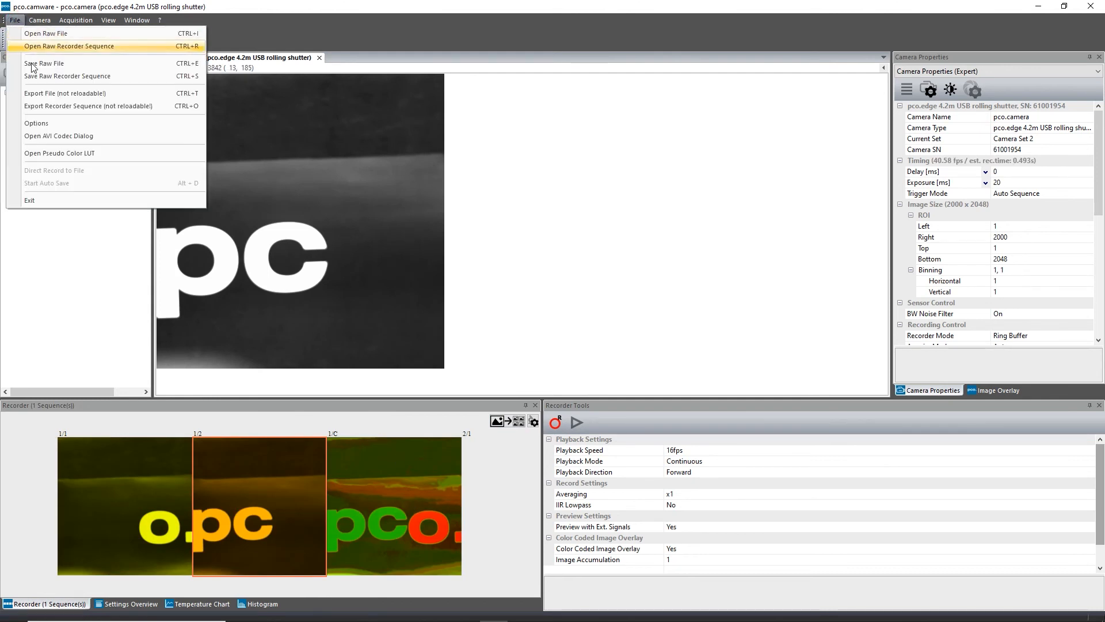
pyautogui.moveTo(65, 93)
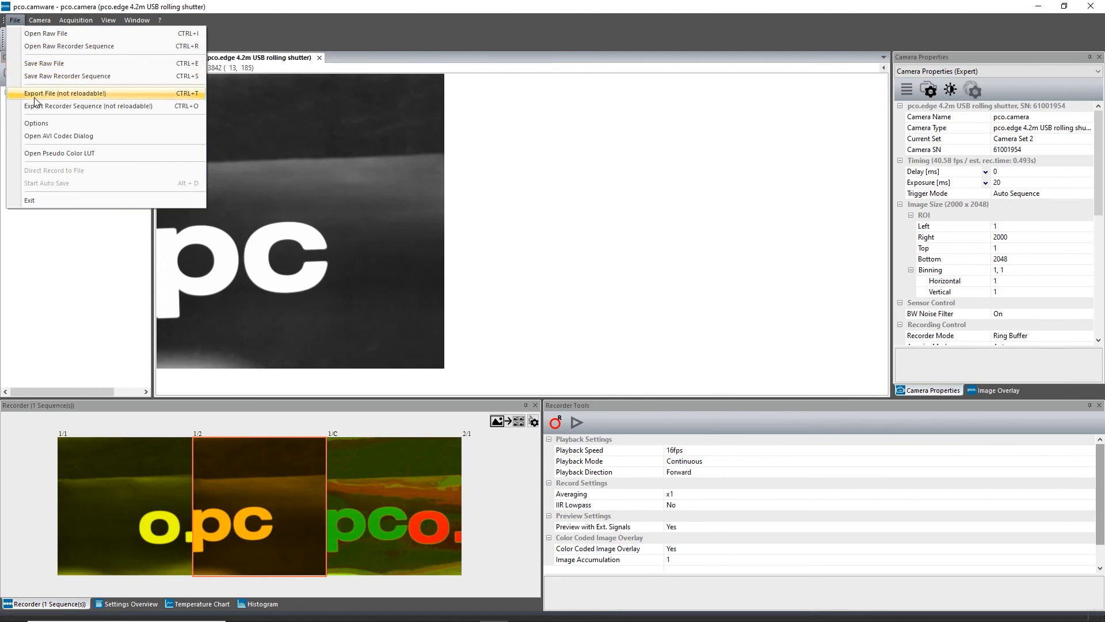
pyautogui.moveTo(37, 109)
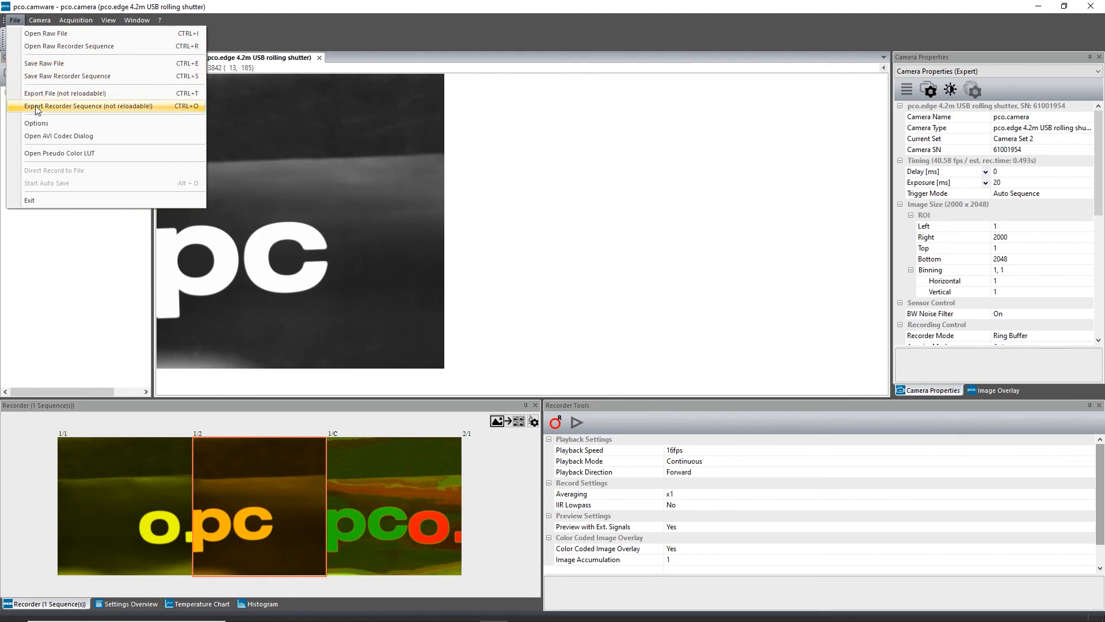